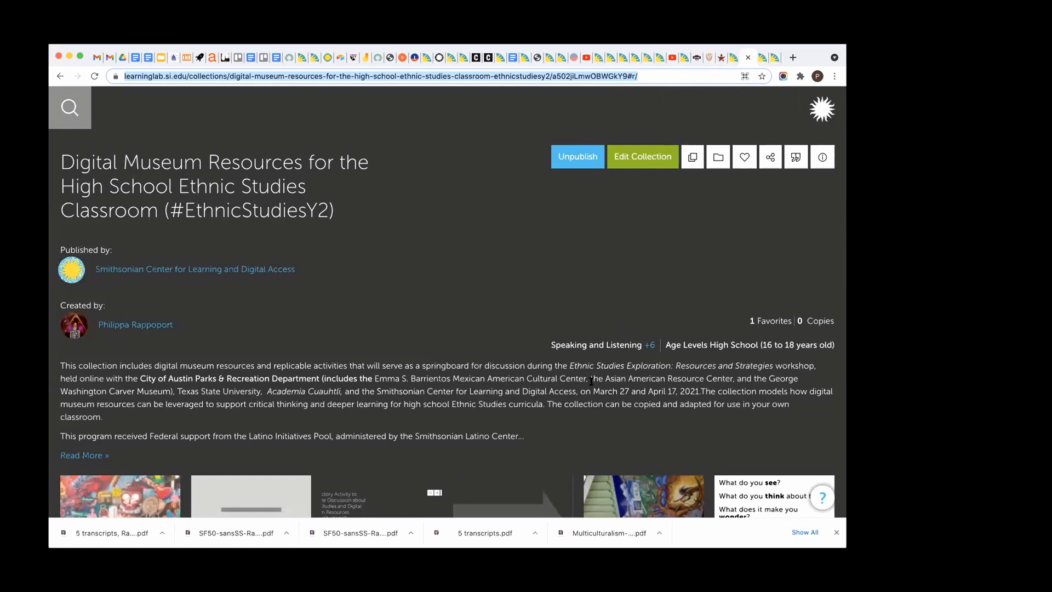
# Scroll down the Ethnic Studies collection past the Additional Activity rows to the Create a Collection assignment row
pyautogui.scroll(-3)
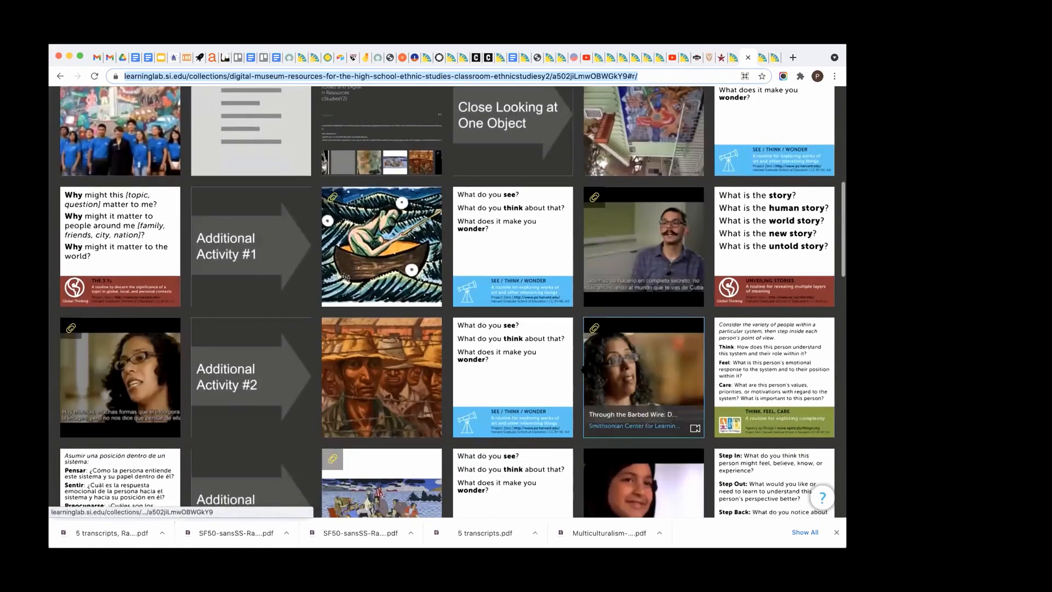
pyautogui.scroll(-3)
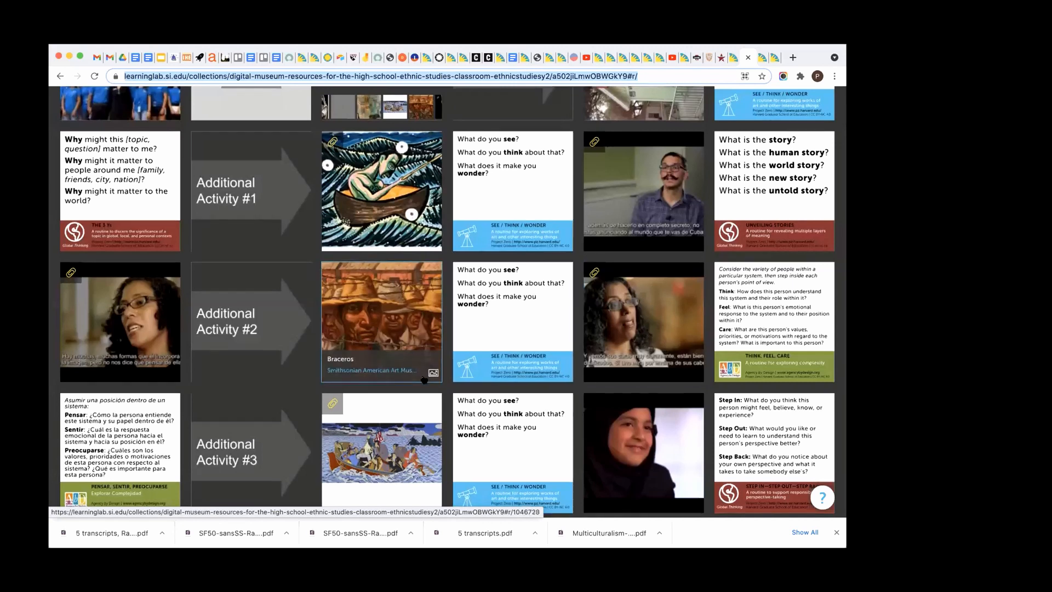
pyautogui.scroll(-3)
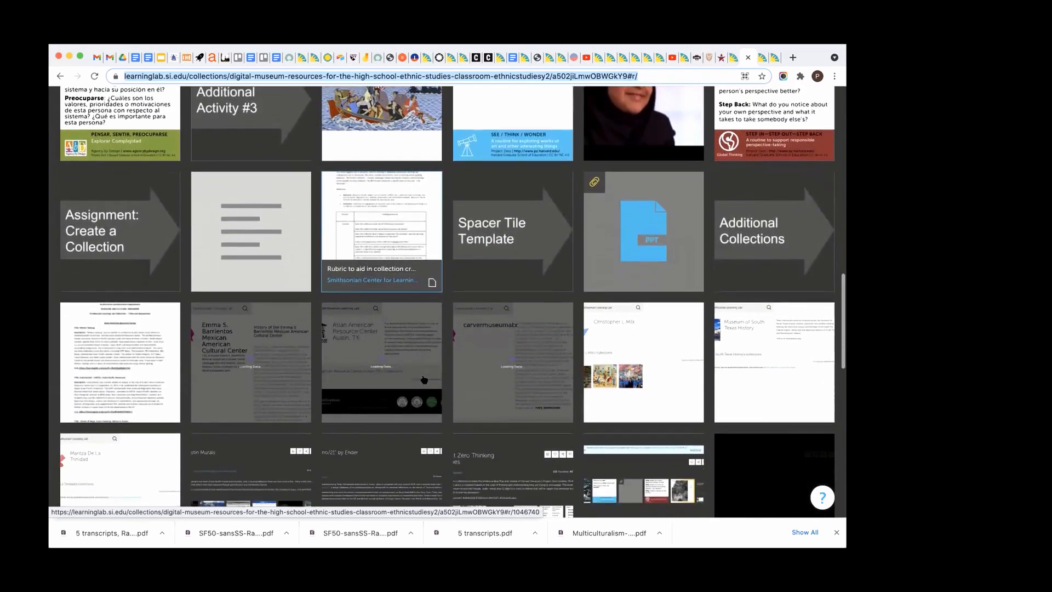
pyautogui.scroll(-3)
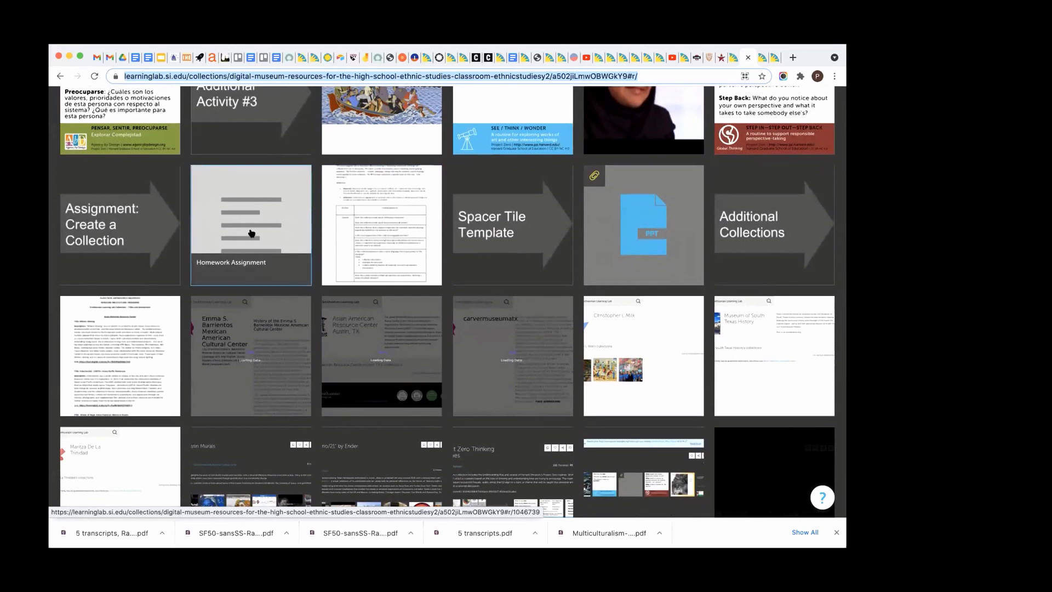
# View the Homework Assignment tile's text down to its tagging instructions and May 1 publishing deadline
pyautogui.click(250, 223)
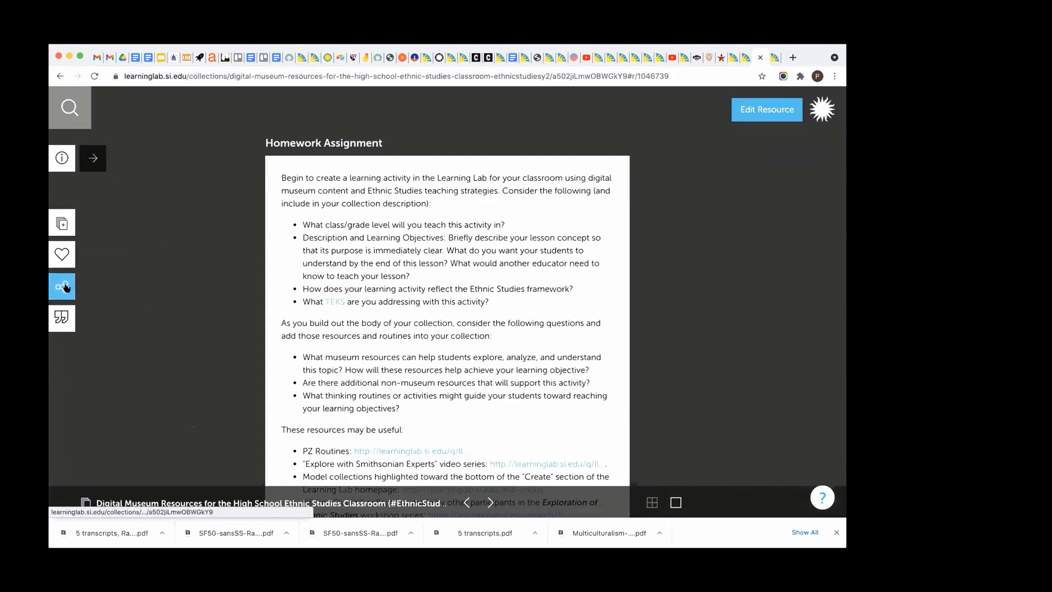
pyautogui.click(61, 286)
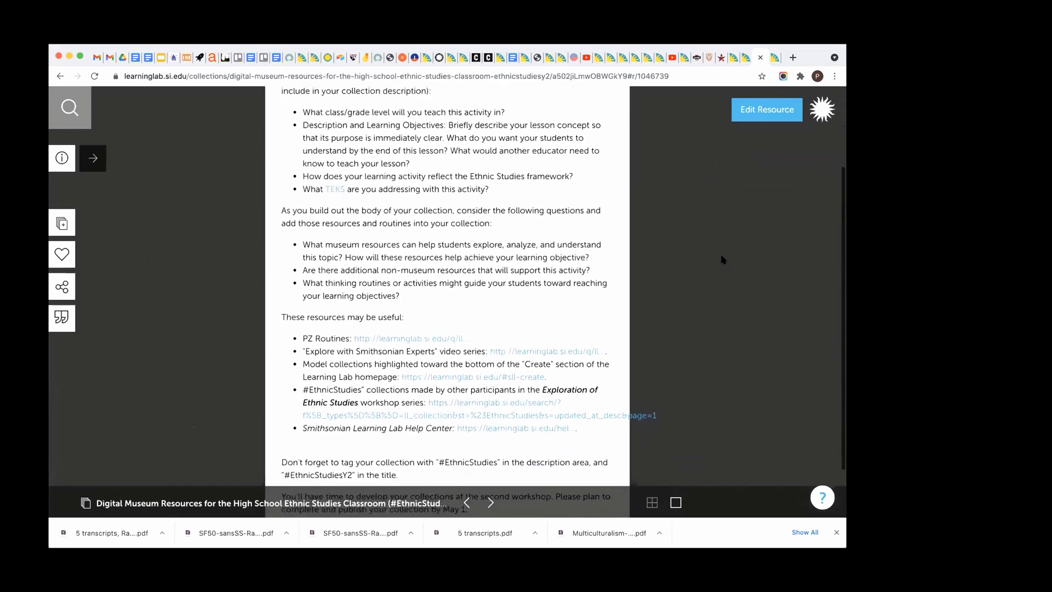
pyautogui.scroll(-3)
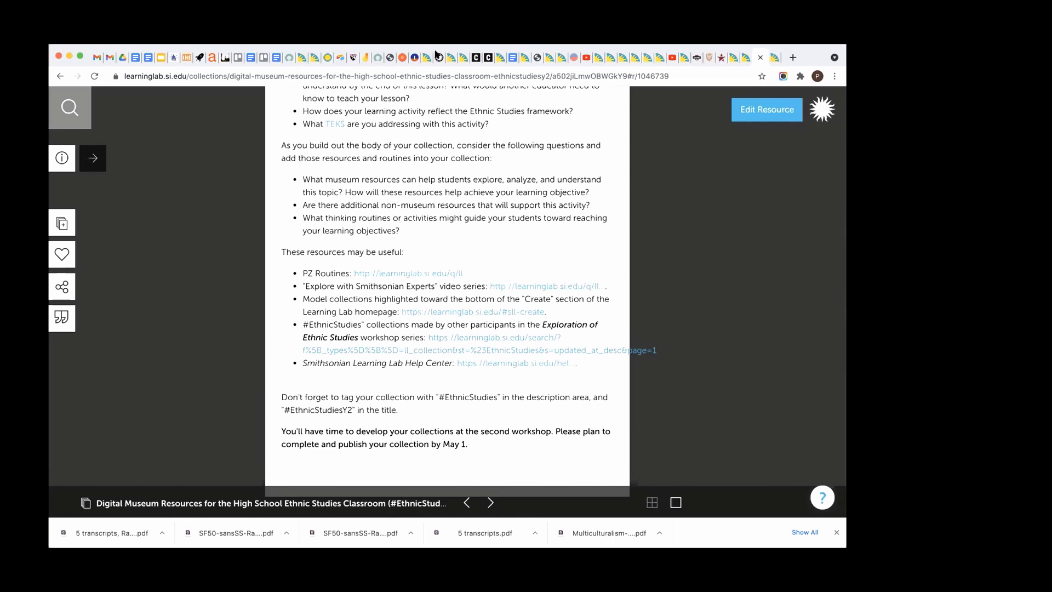
pyautogui.moveTo(432, 52)
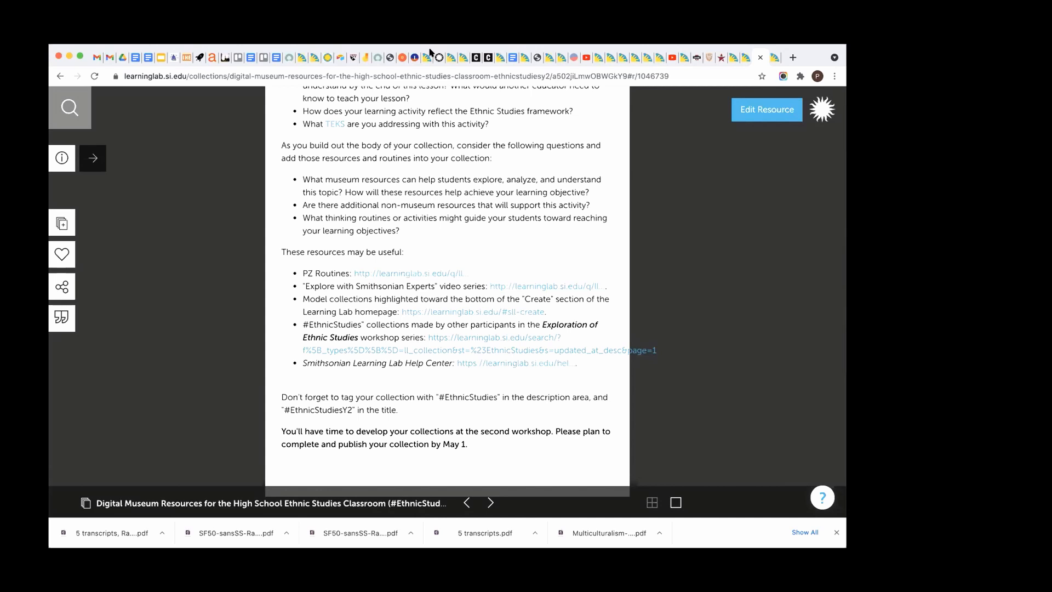
pyautogui.moveTo(441, 71)
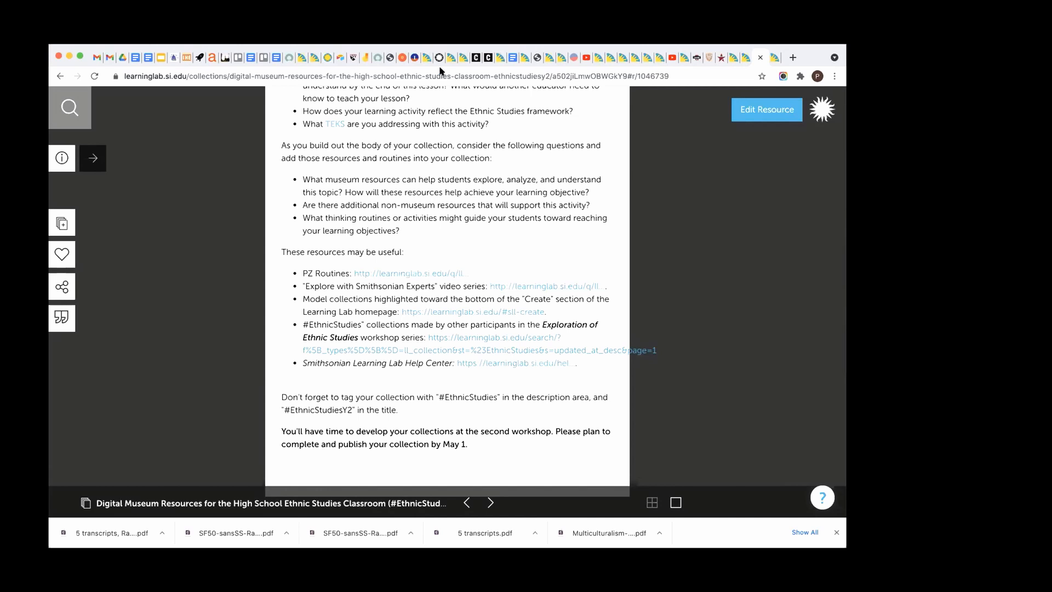
pyautogui.moveTo(442, 72)
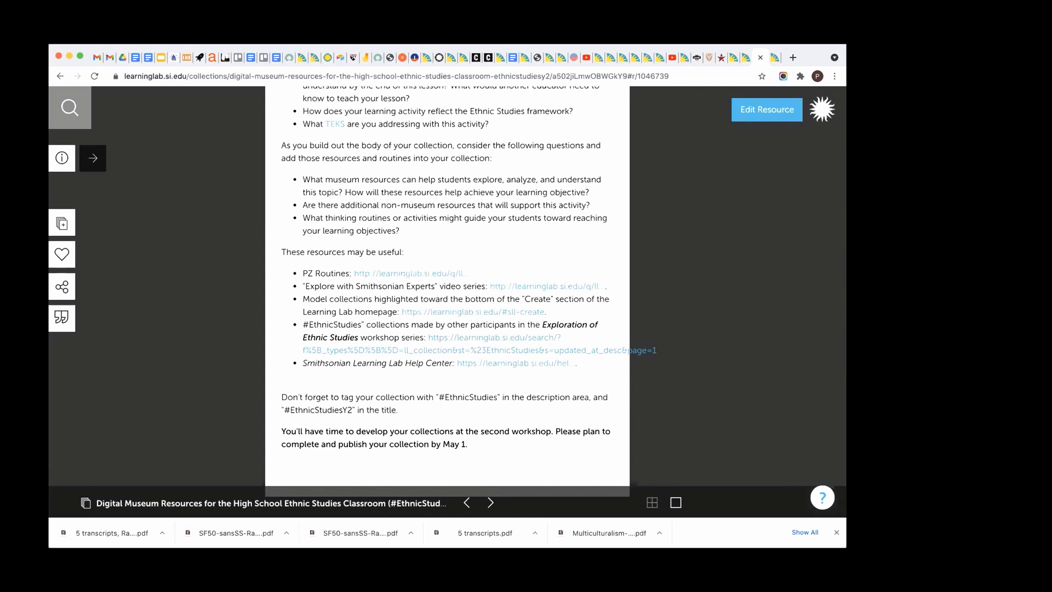
pyautogui.moveTo(547, 345)
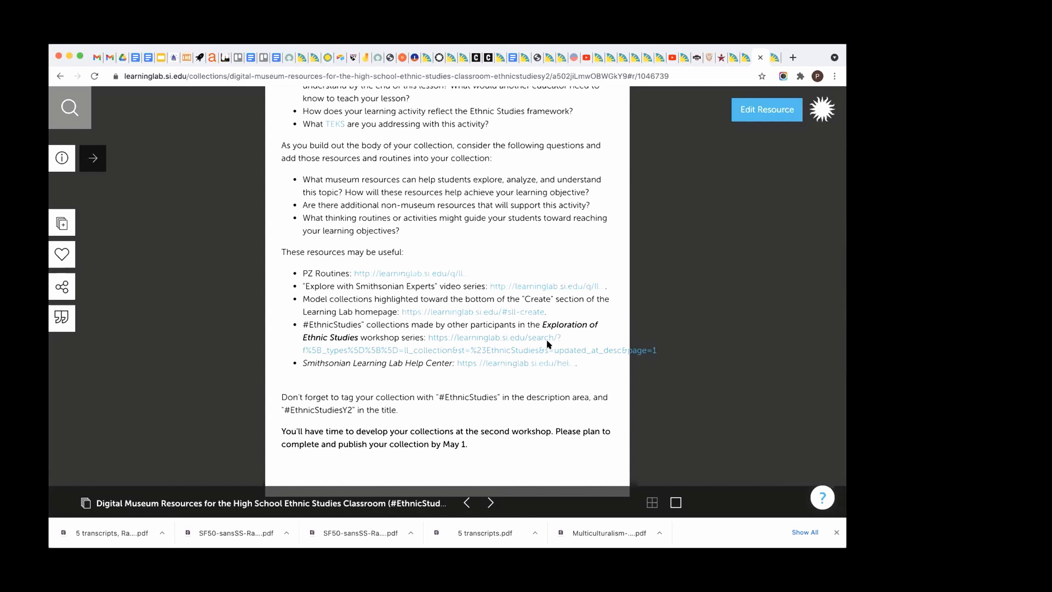
pyautogui.moveTo(518, 264)
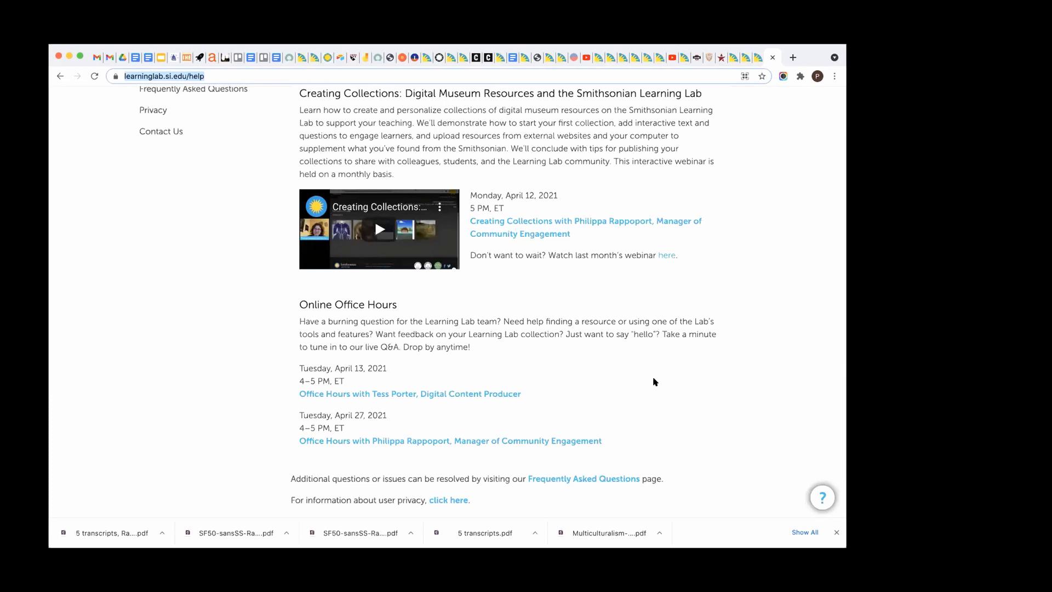
# Scroll the Help Center page to The Essentials getting-started guide and its topic list
pyautogui.scroll(3)
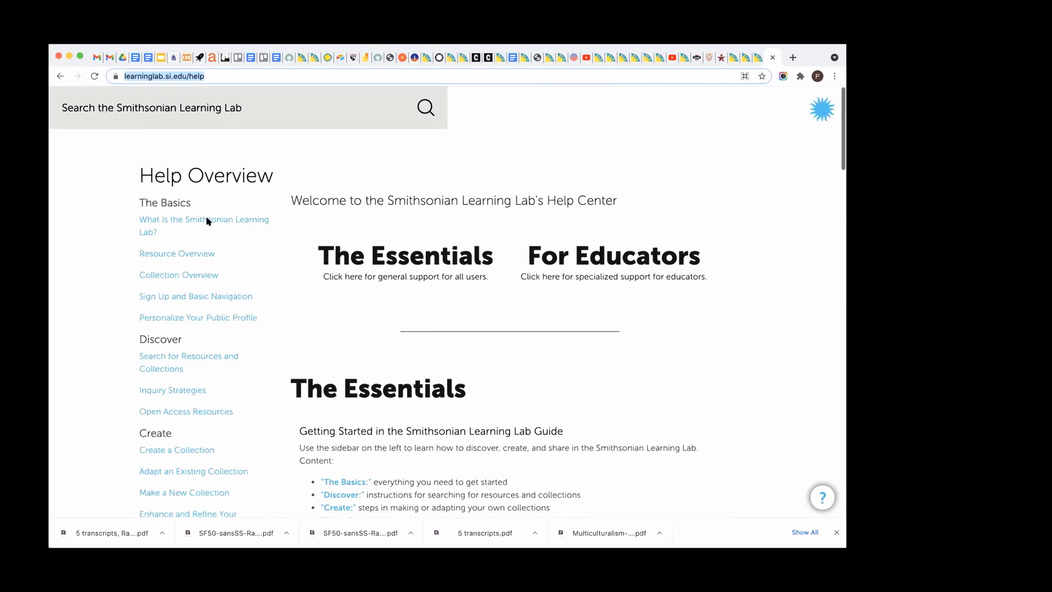
pyautogui.moveTo(233, 236)
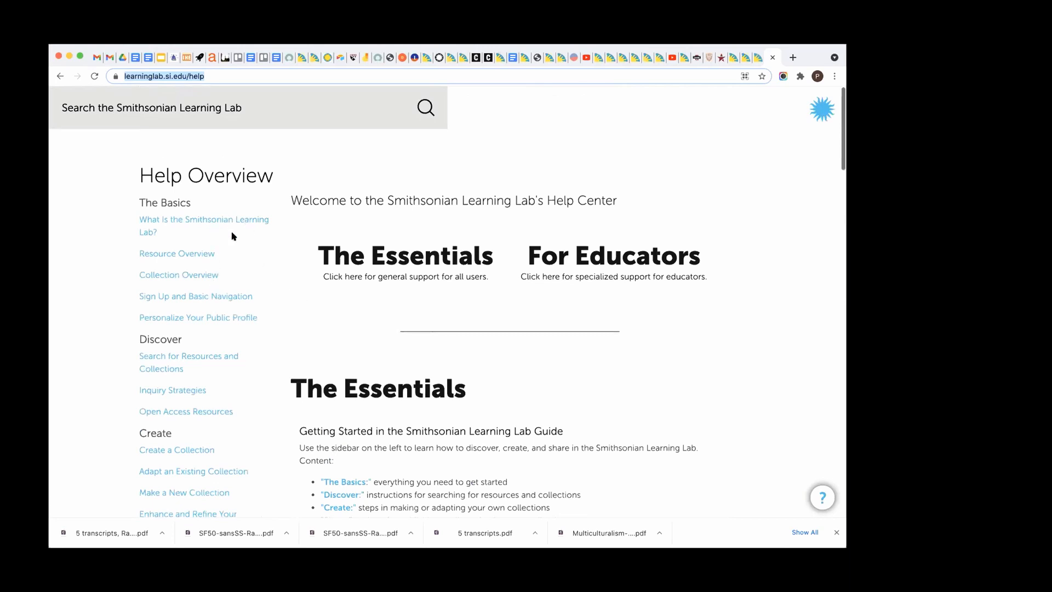
pyautogui.moveTo(225, 380)
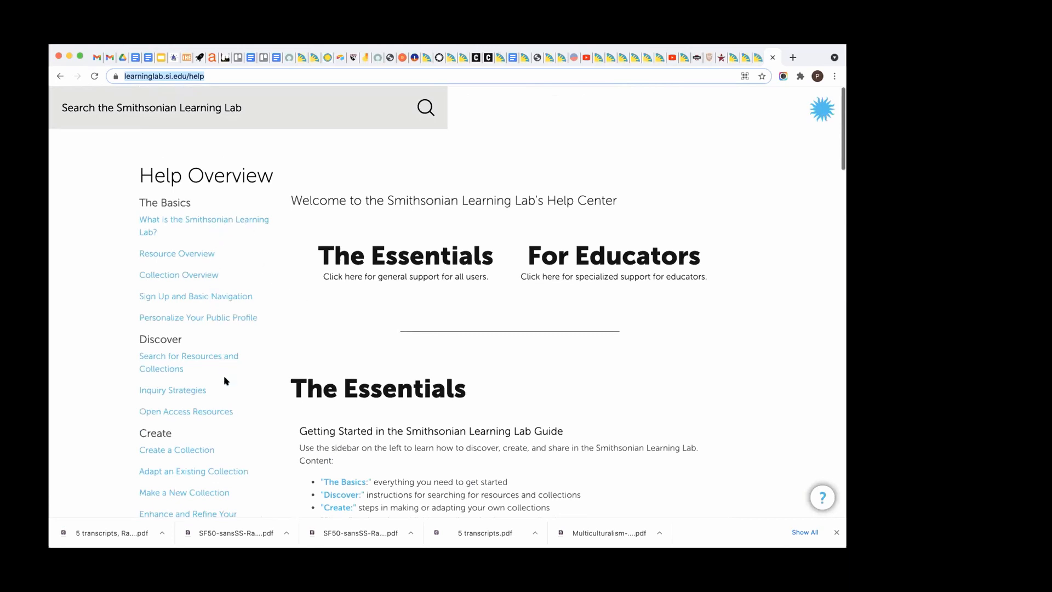
pyautogui.scroll(-3)
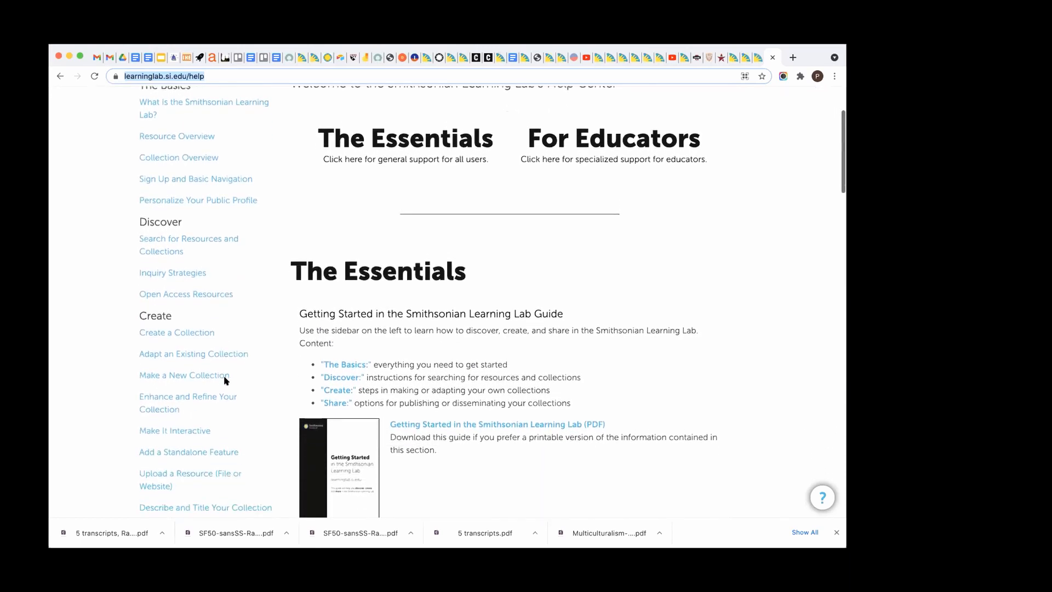
pyautogui.scroll(-3)
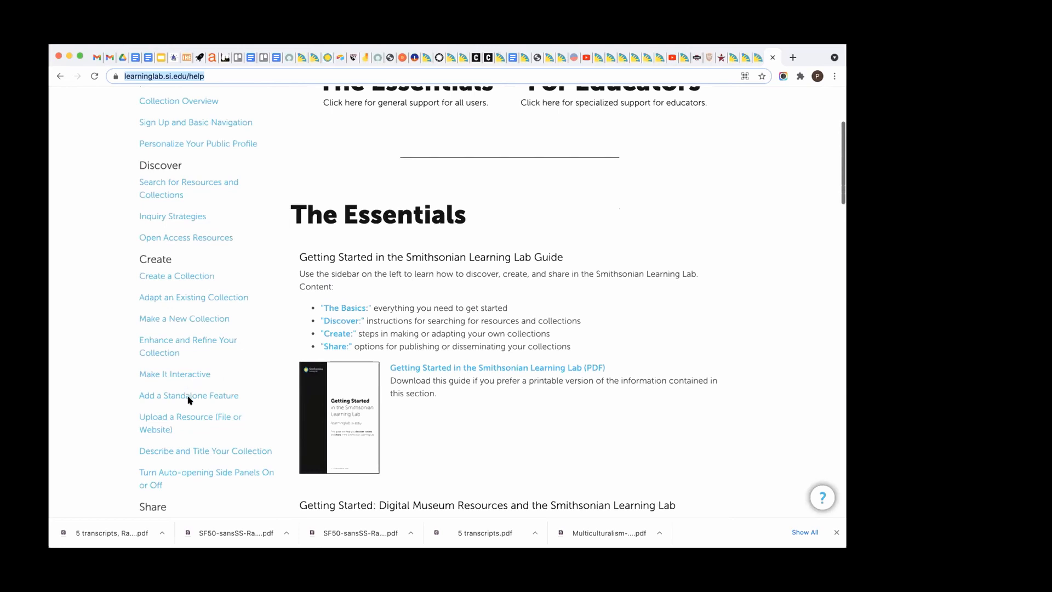
pyautogui.moveTo(192, 434)
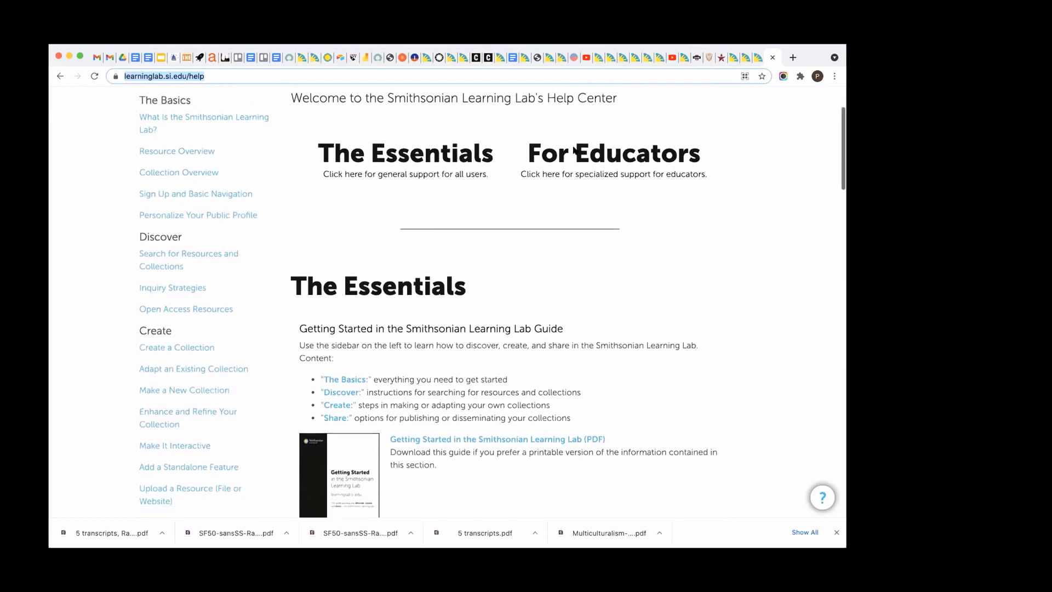
# Scroll the Help Center past the guide, webinars and Online Office Hours to the For Educators heading
pyautogui.scroll(-3)
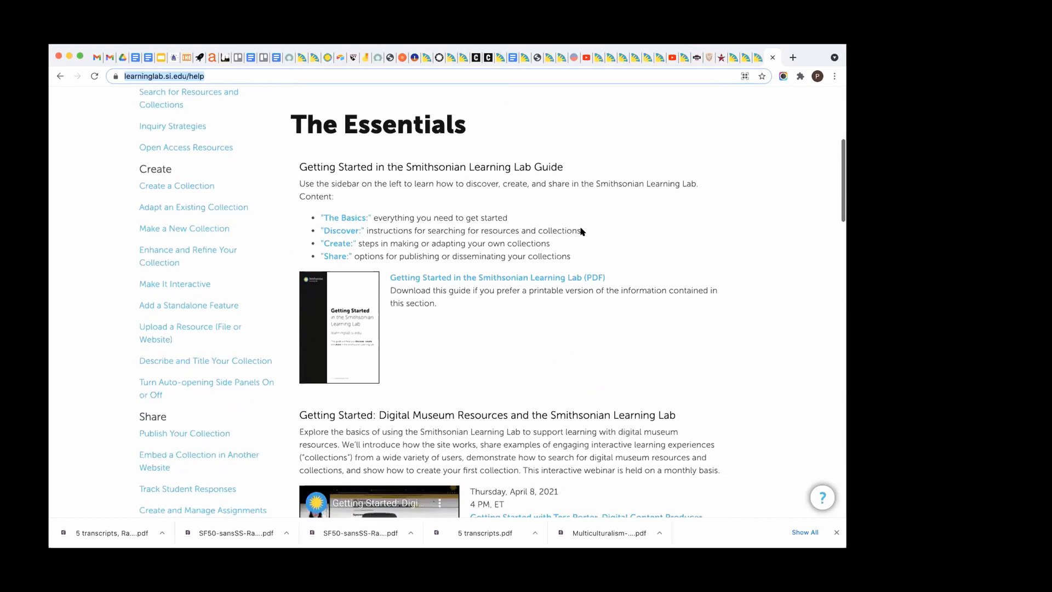
pyautogui.moveTo(480, 276)
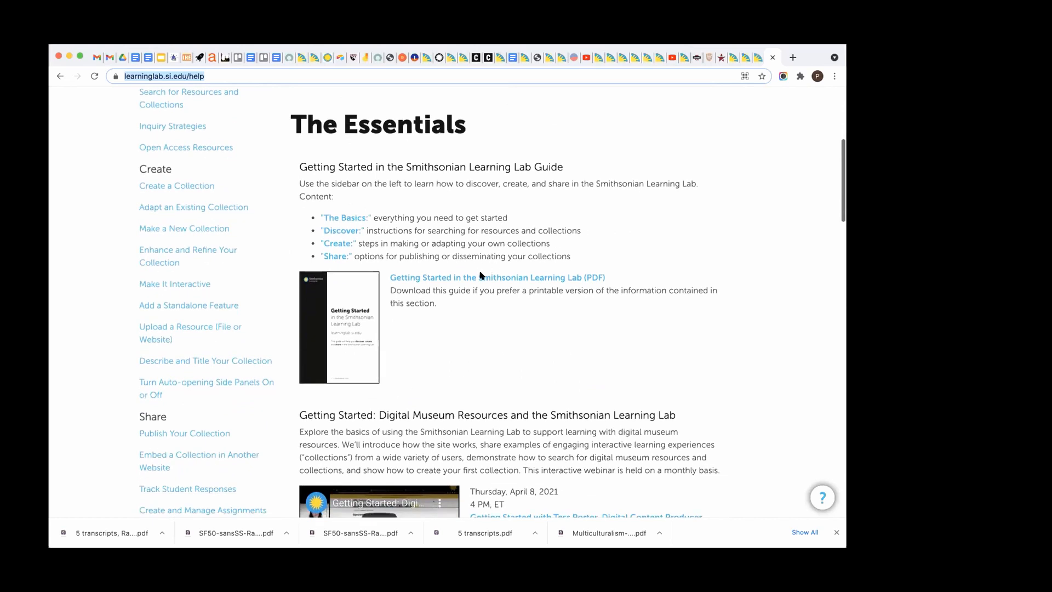
pyautogui.scroll(-3)
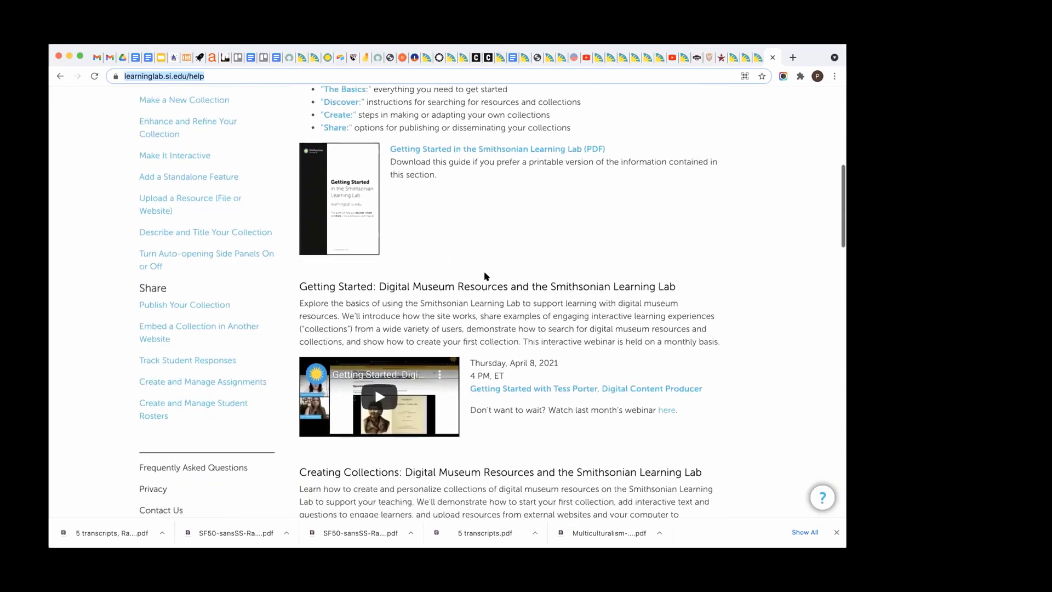
pyautogui.scroll(-3)
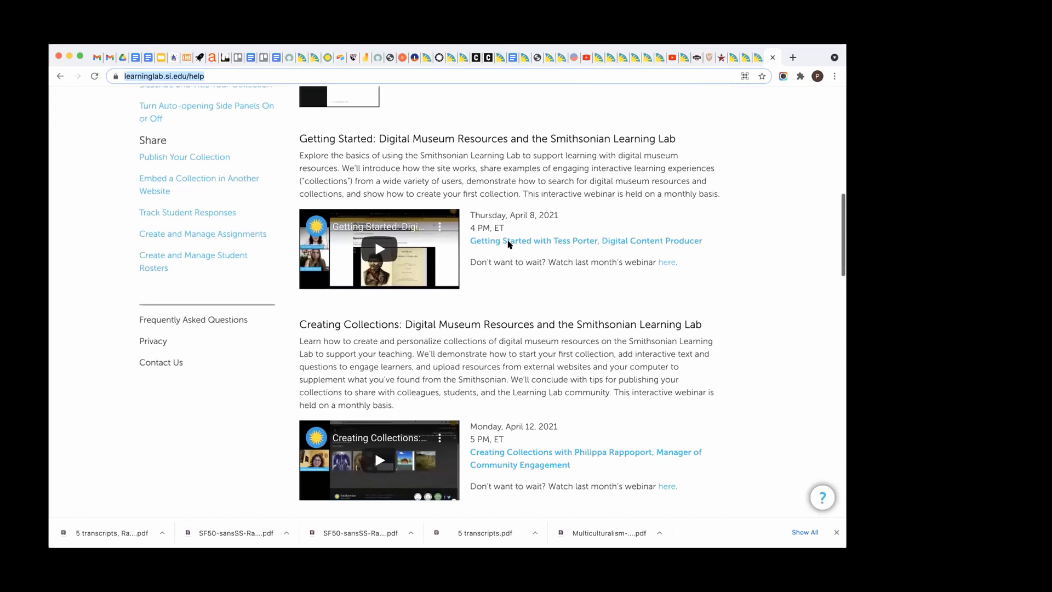
pyautogui.moveTo(505, 242)
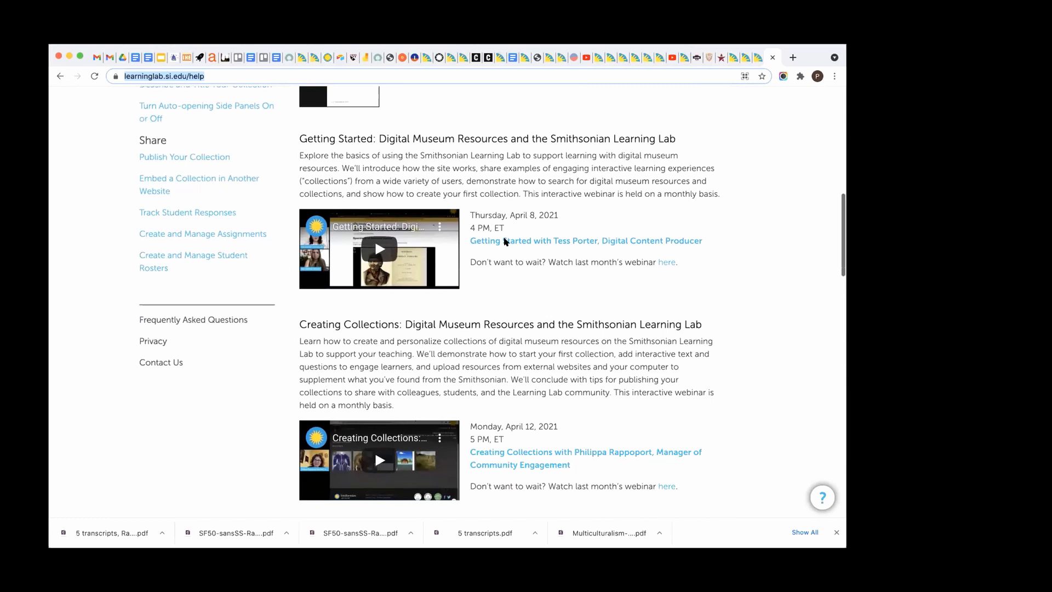
pyautogui.moveTo(514, 251)
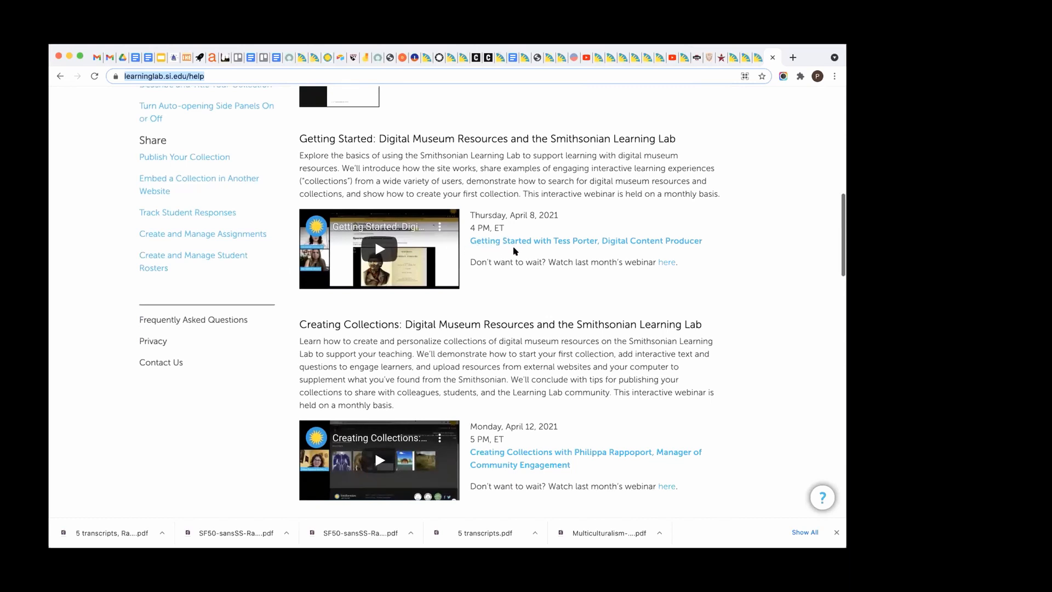
pyautogui.scroll(-3)
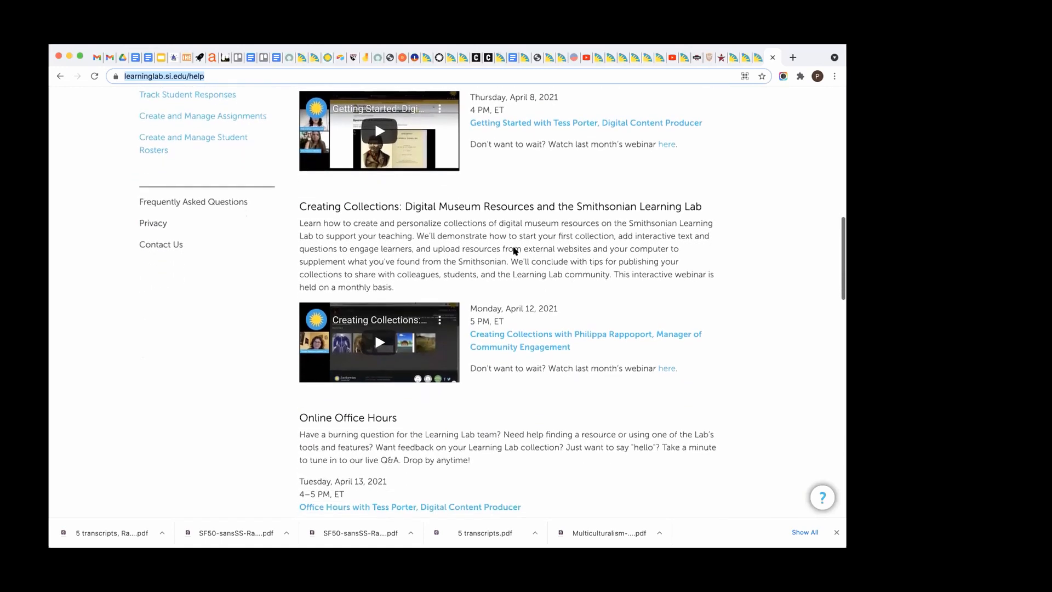
pyautogui.moveTo(503, 324)
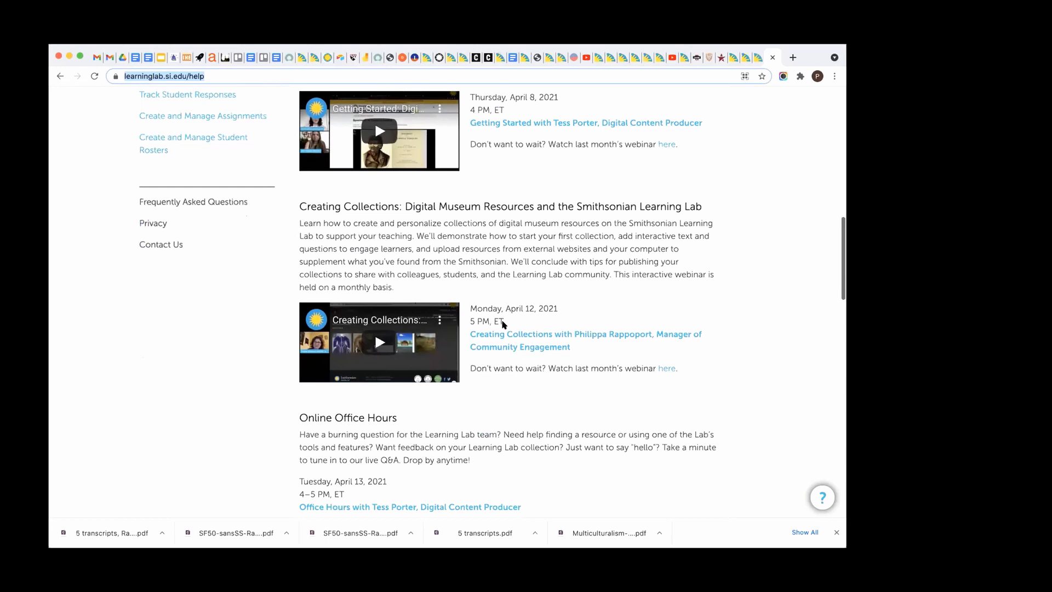
pyautogui.scroll(-3)
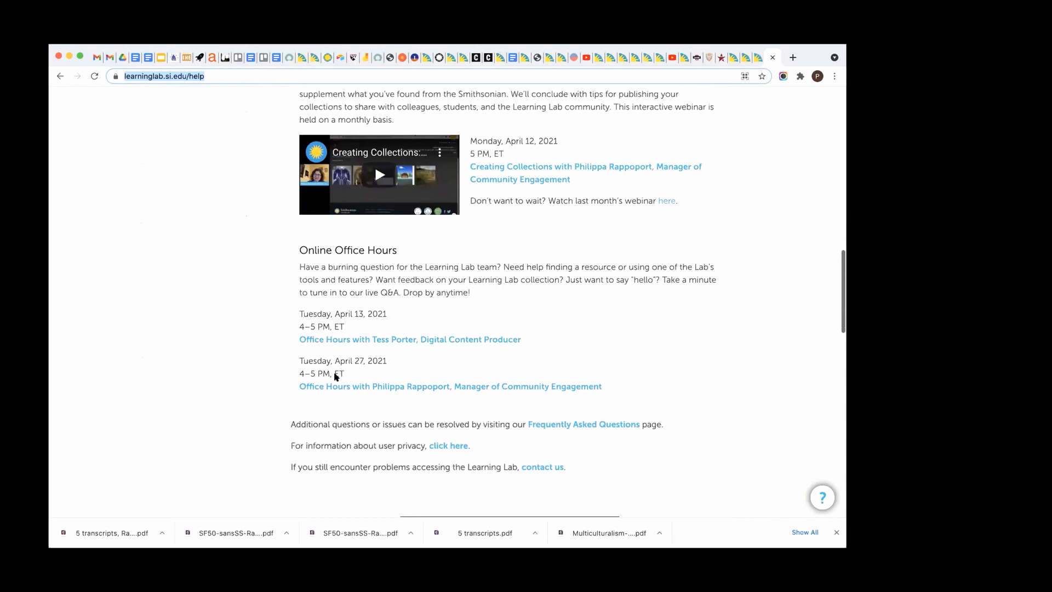
pyautogui.moveTo(304, 377)
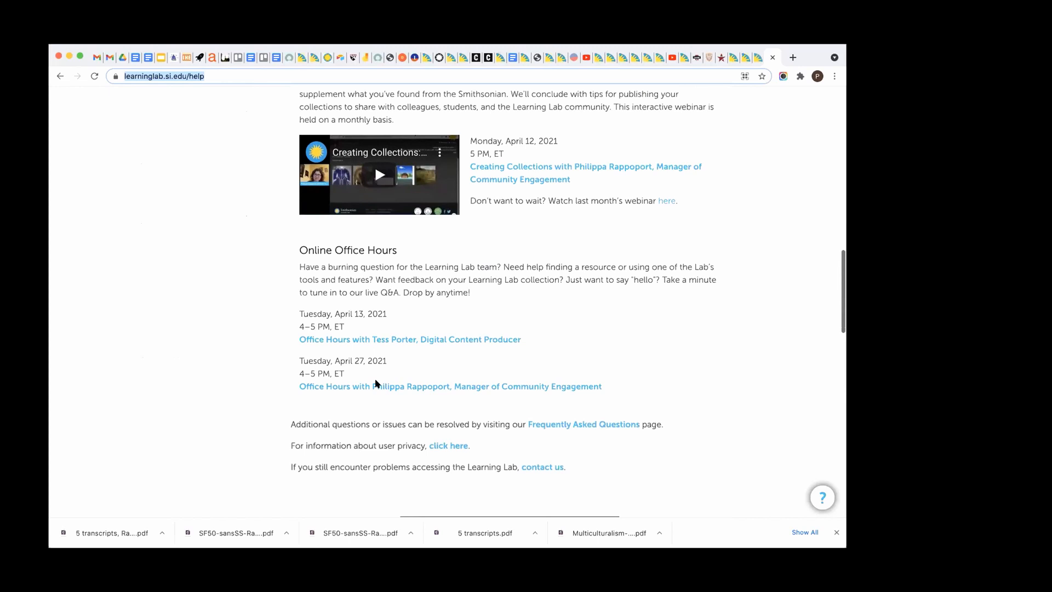
pyautogui.scroll(-3)
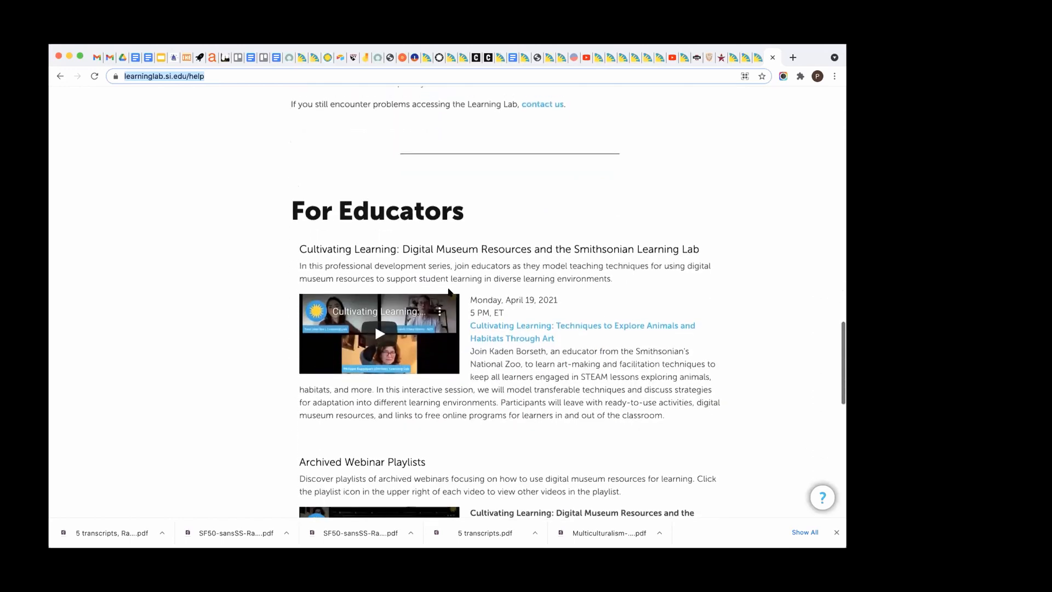
# Scroll around the Cultivating Learning webinar series and Archived Webinar Playlists on the help page
pyautogui.scroll(-3)
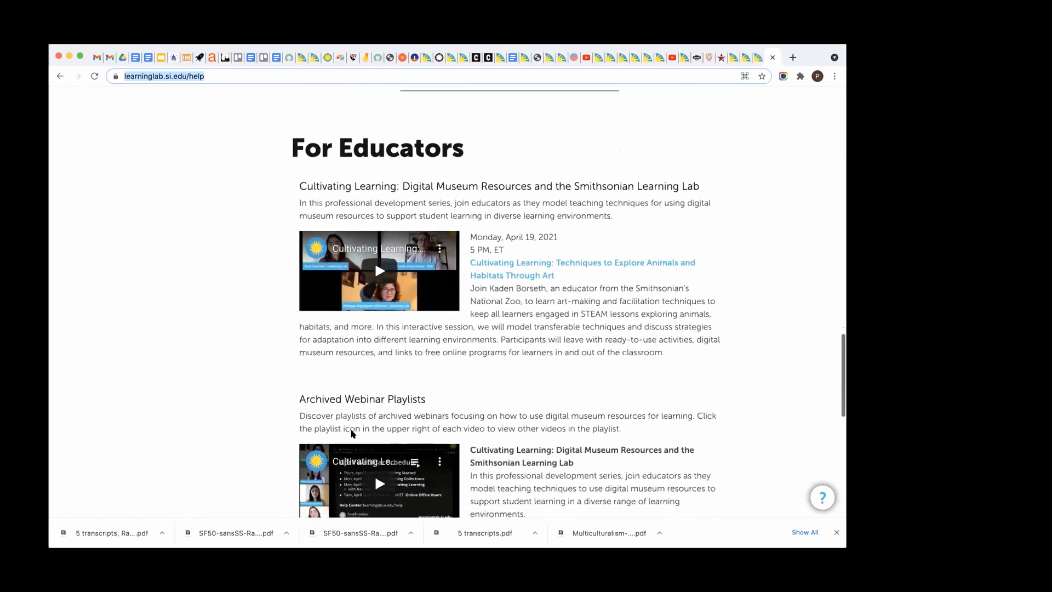
pyautogui.scroll(3)
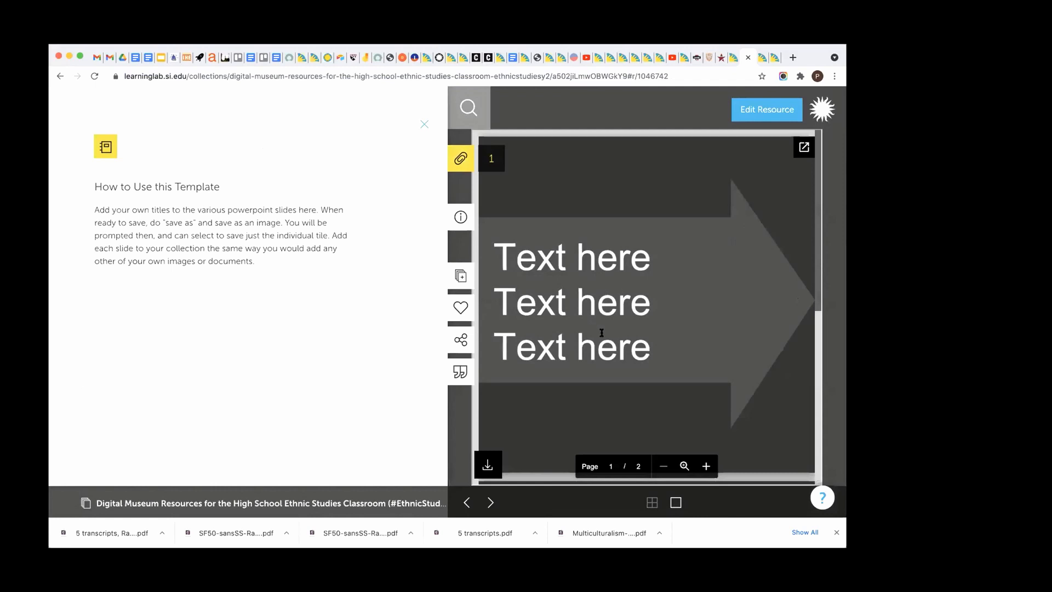
pyautogui.moveTo(486, 463)
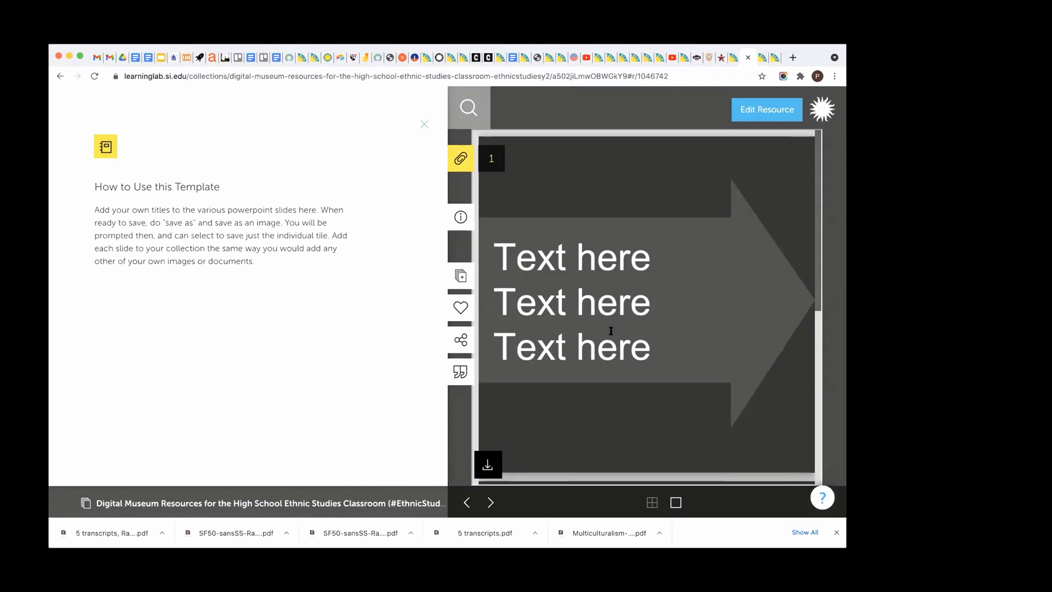
# Copy the sharing link for the How to Use this Template resource from its Share panel
pyautogui.click(460, 340)
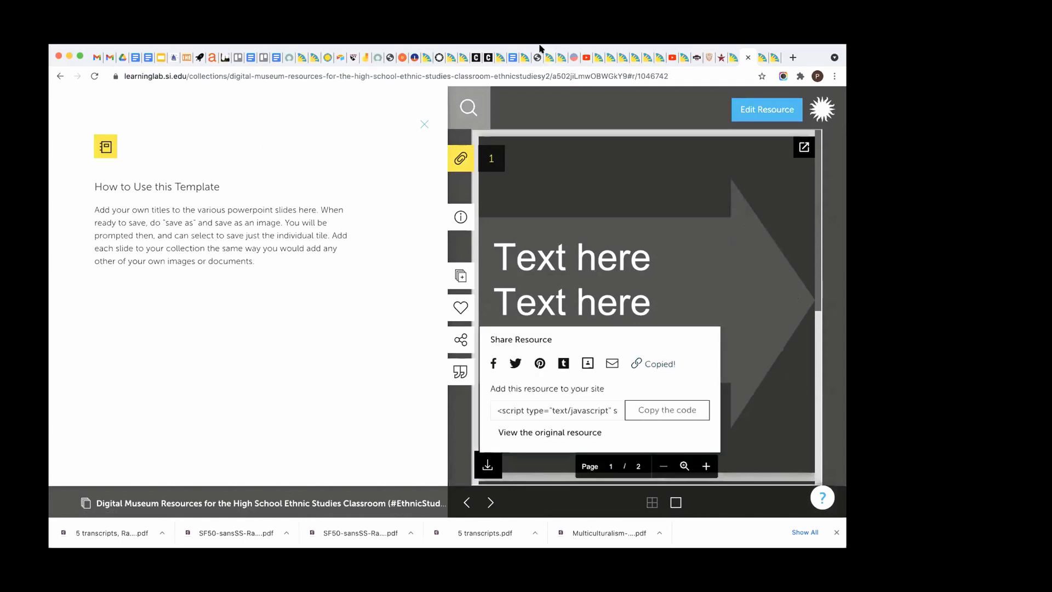